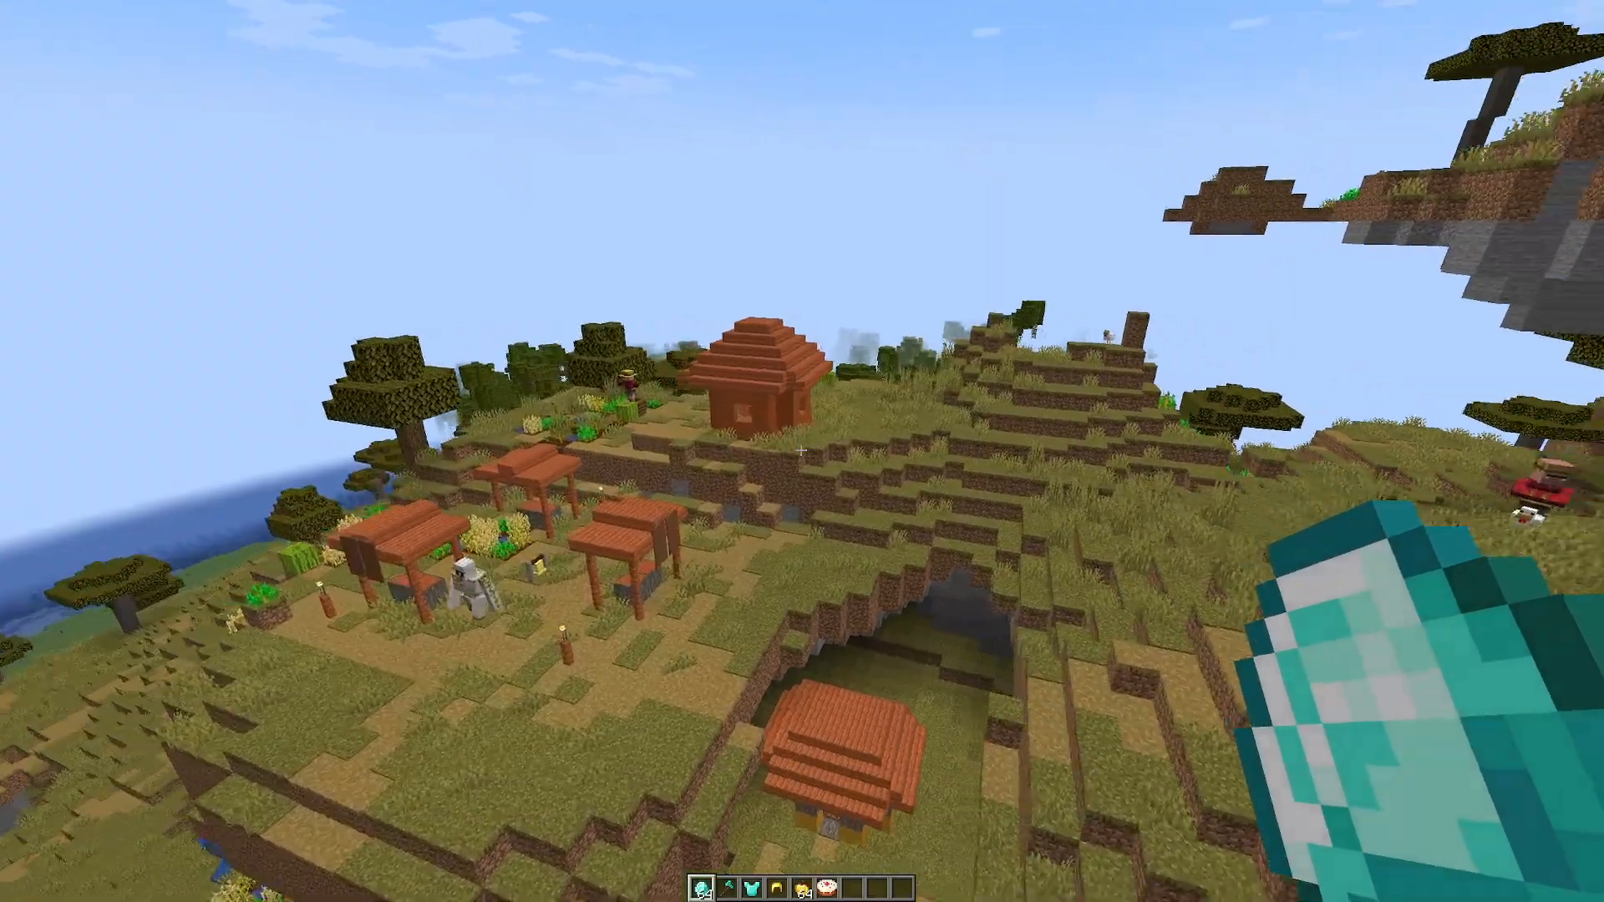
mouse_move(802, 451)
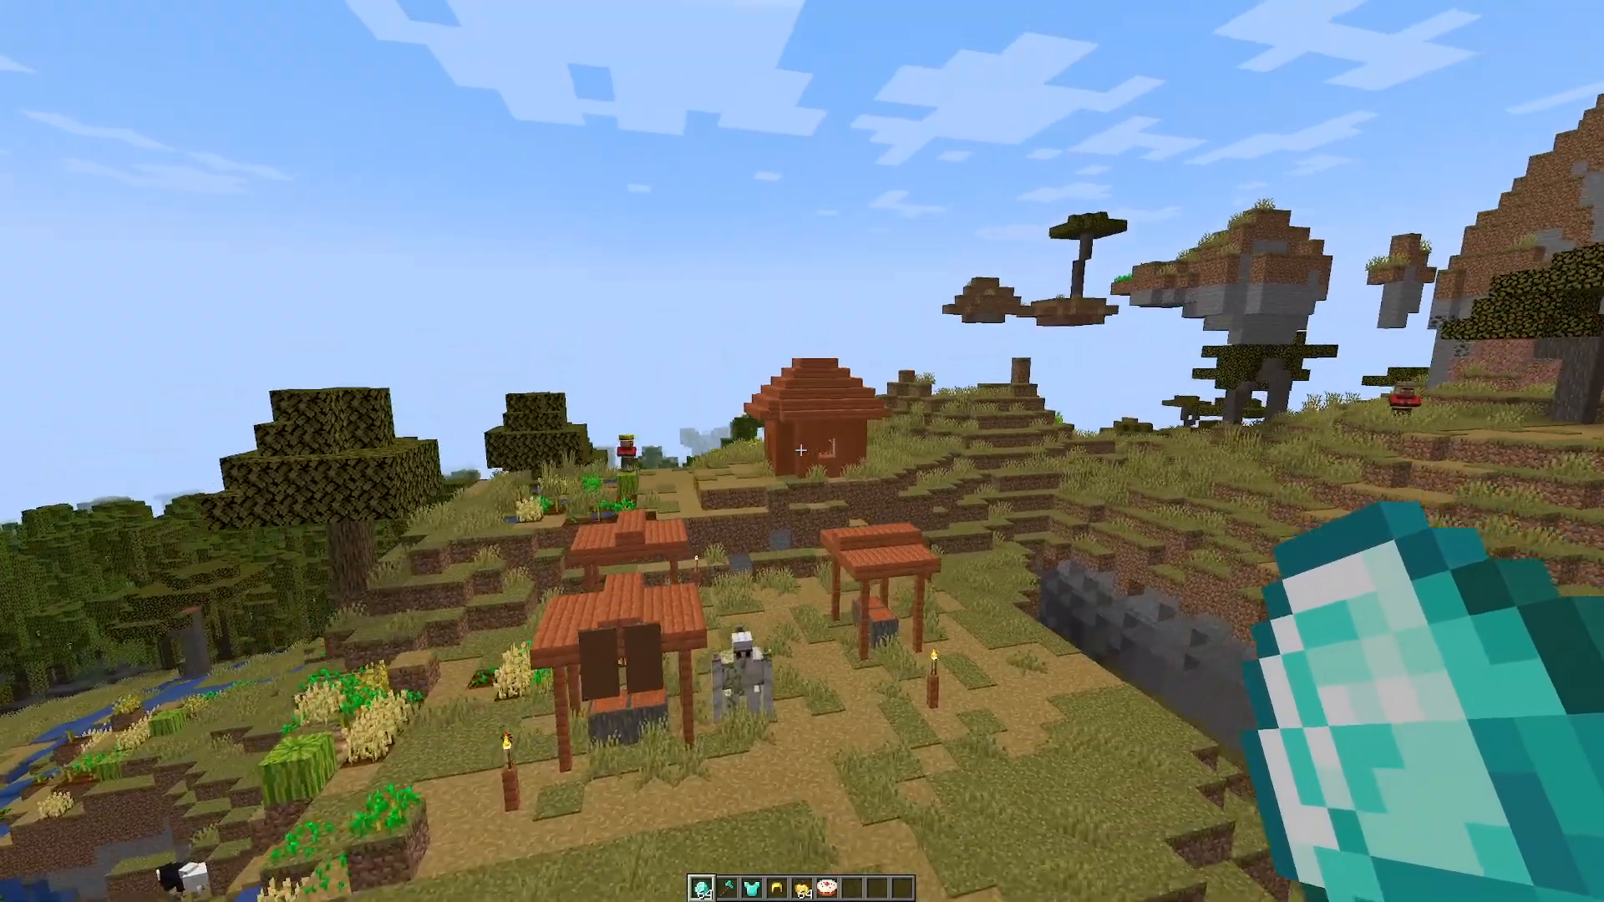
mouse_move(797, 451)
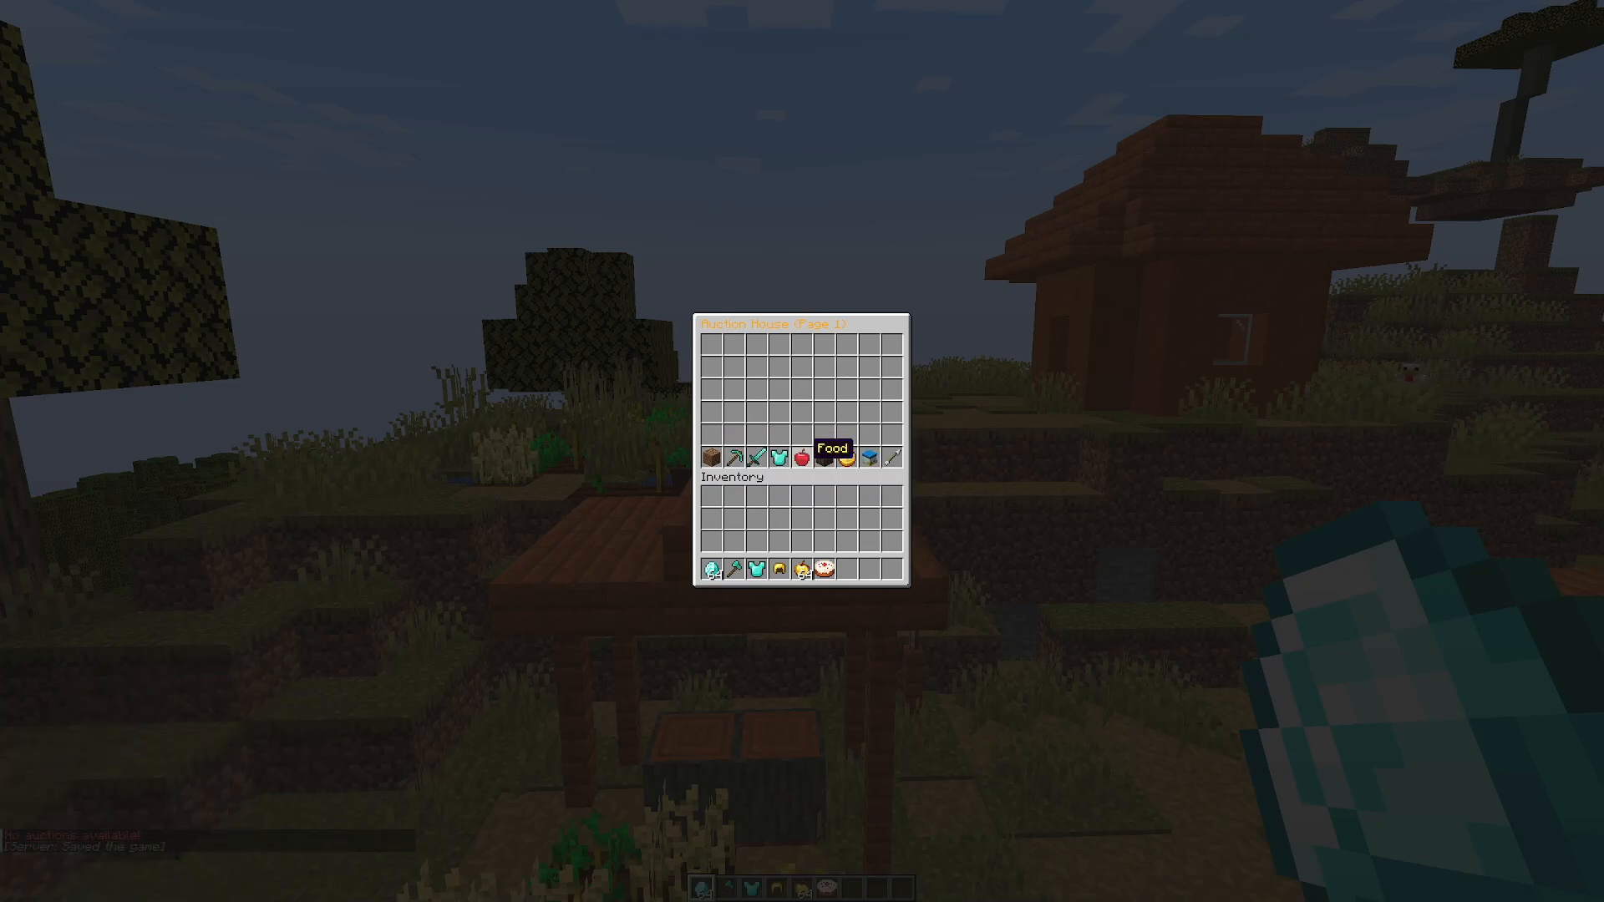
mouse_move(875, 458)
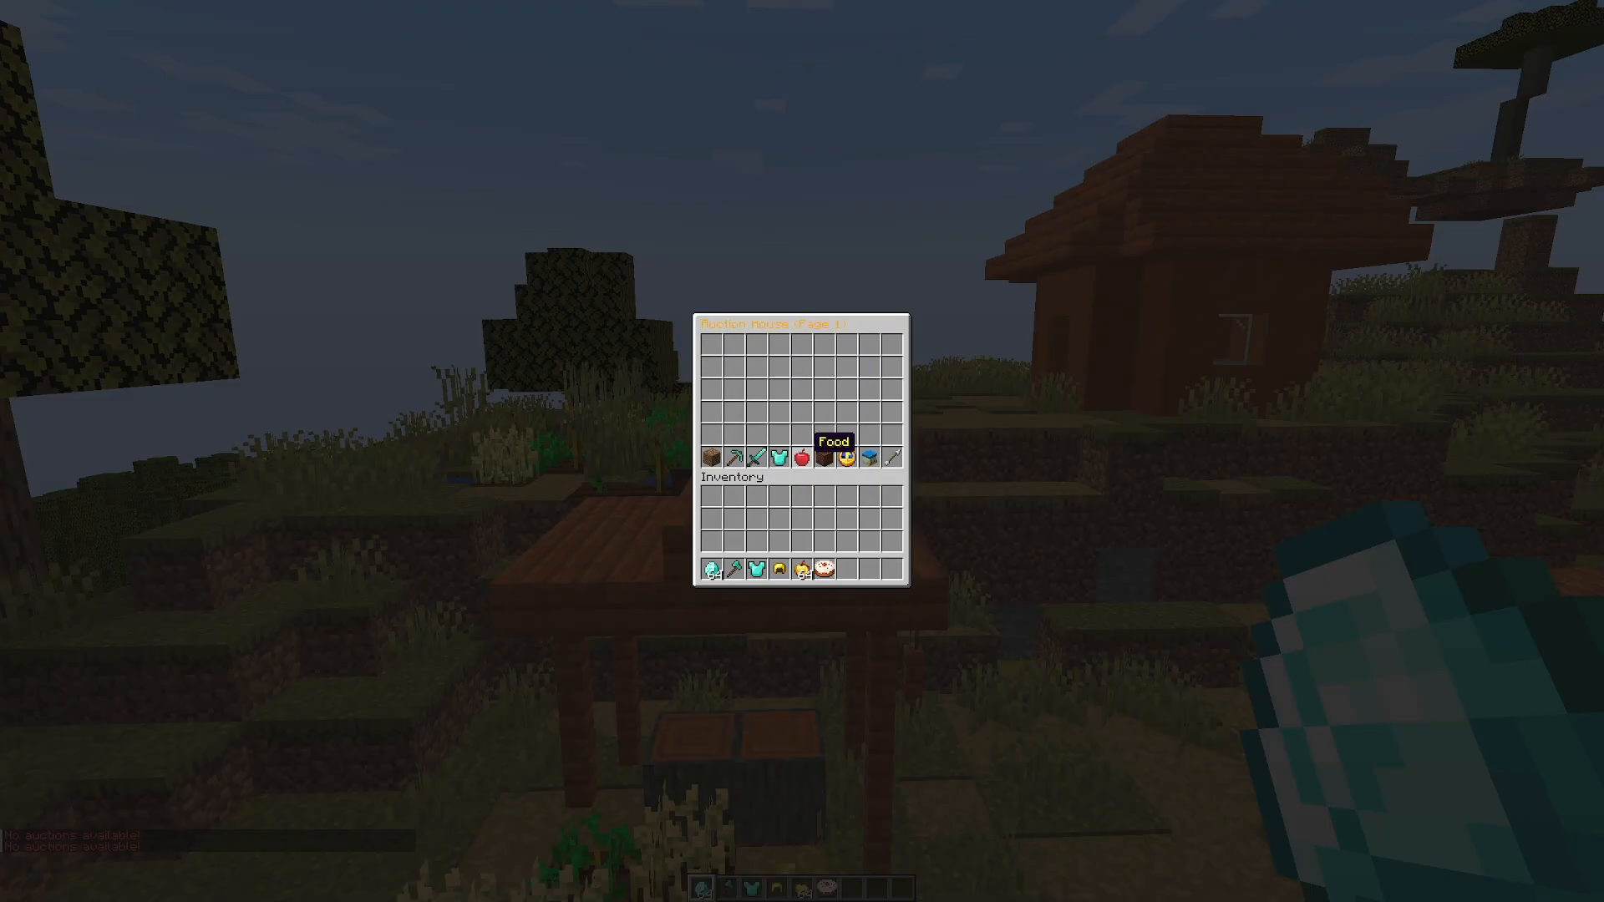
Step: Show /ah help in chat and list the held diamond for sale at 99 currency
key("Escape")
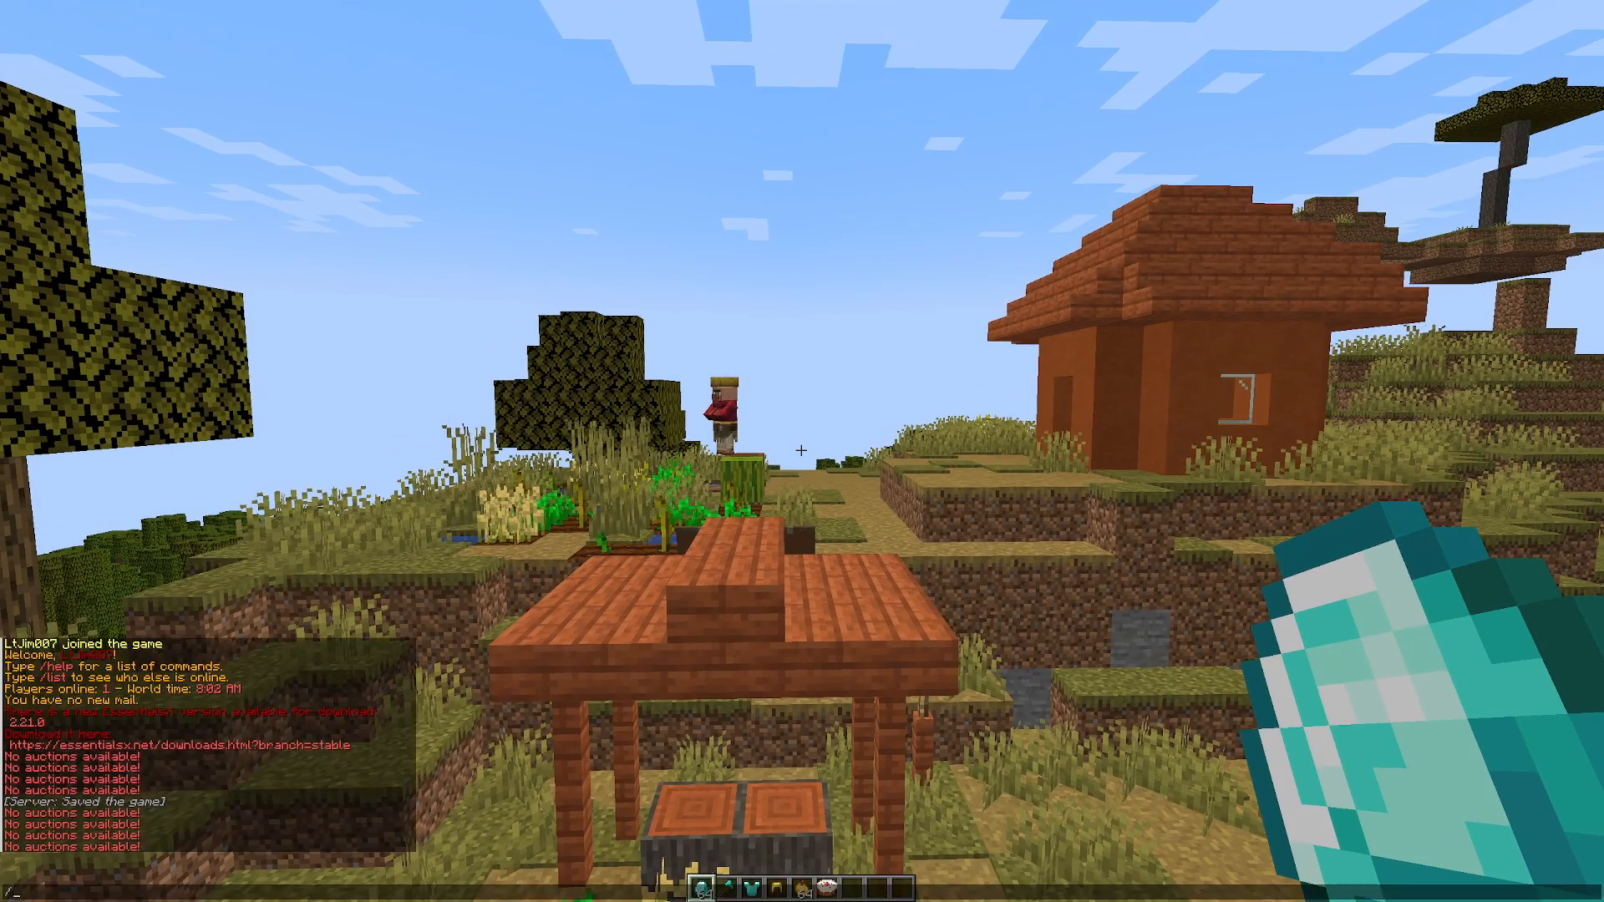
type("/ah help")
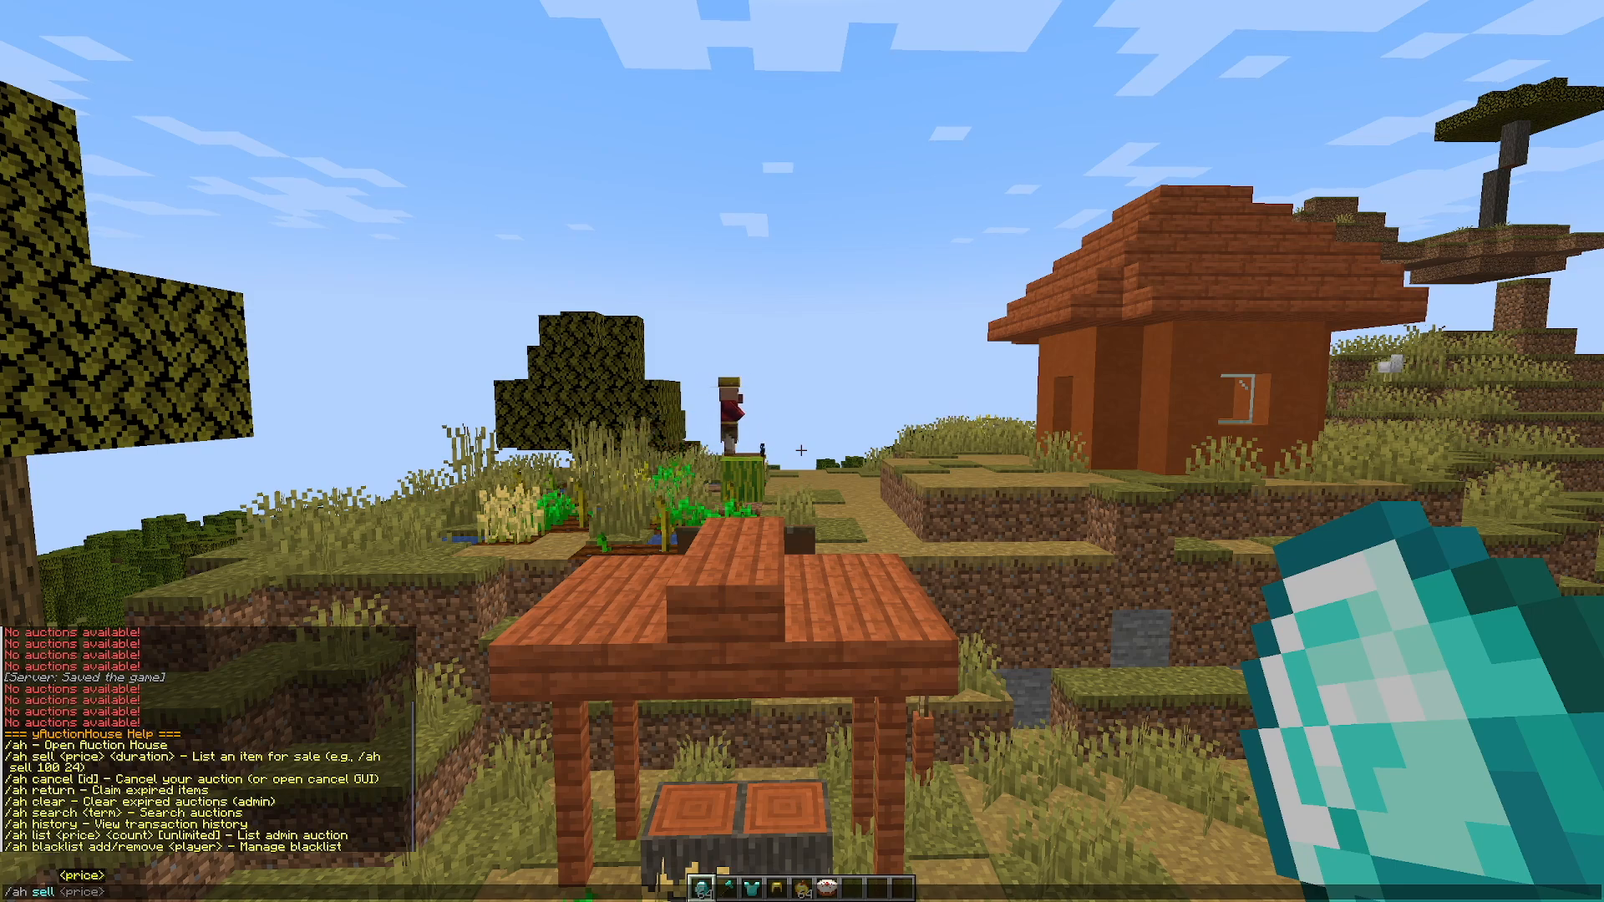
type("99")
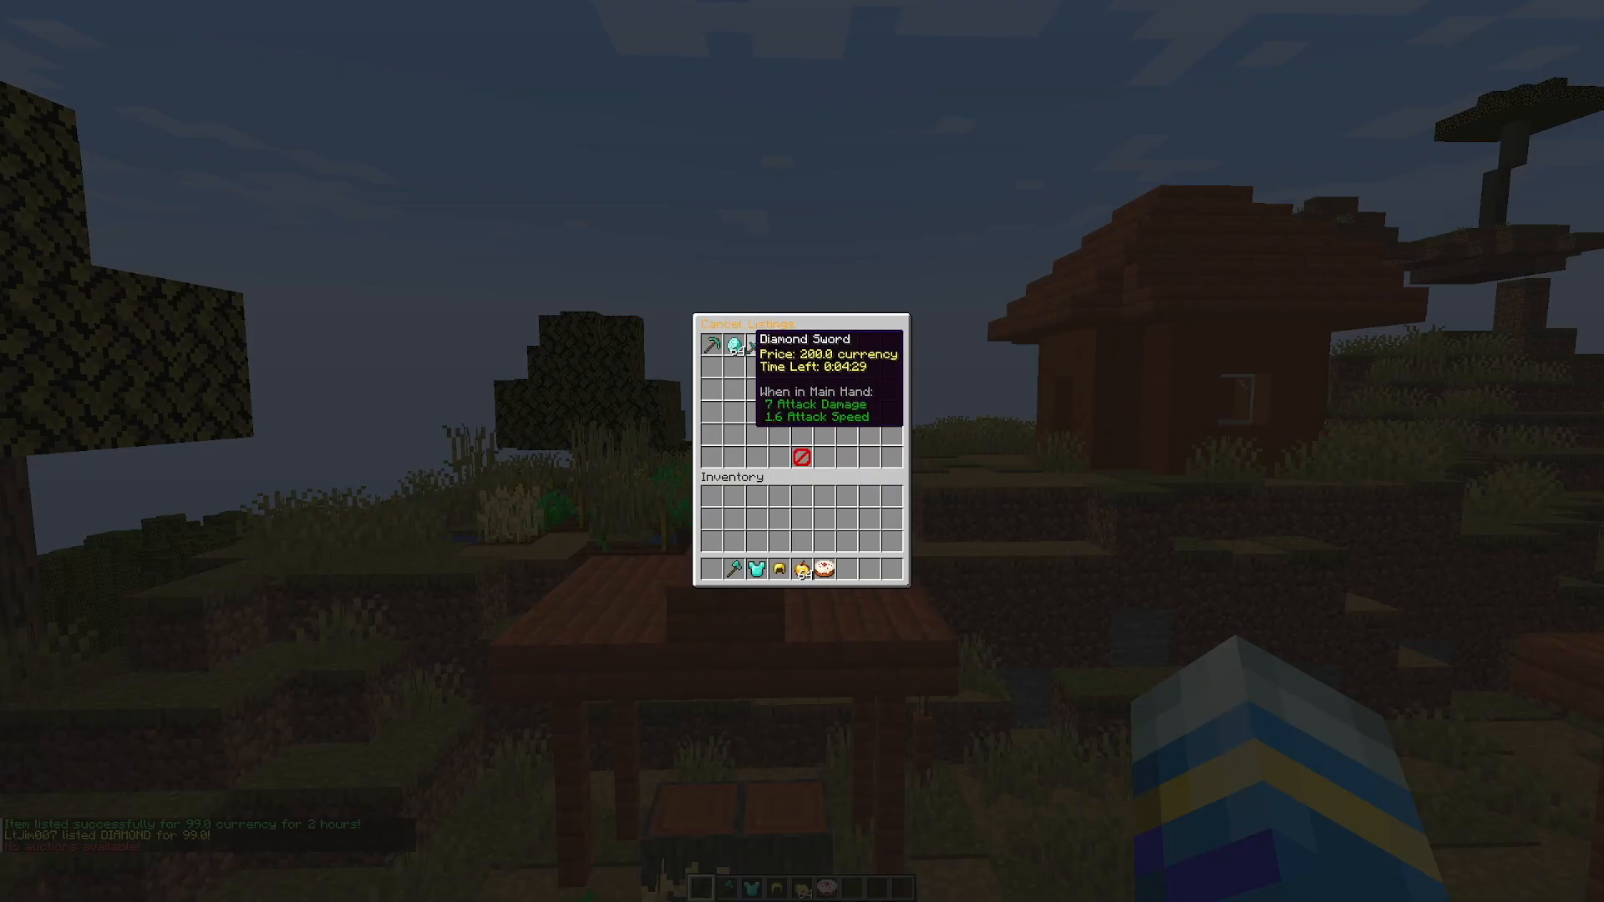
mouse_move(756, 364)
type("/ah list")
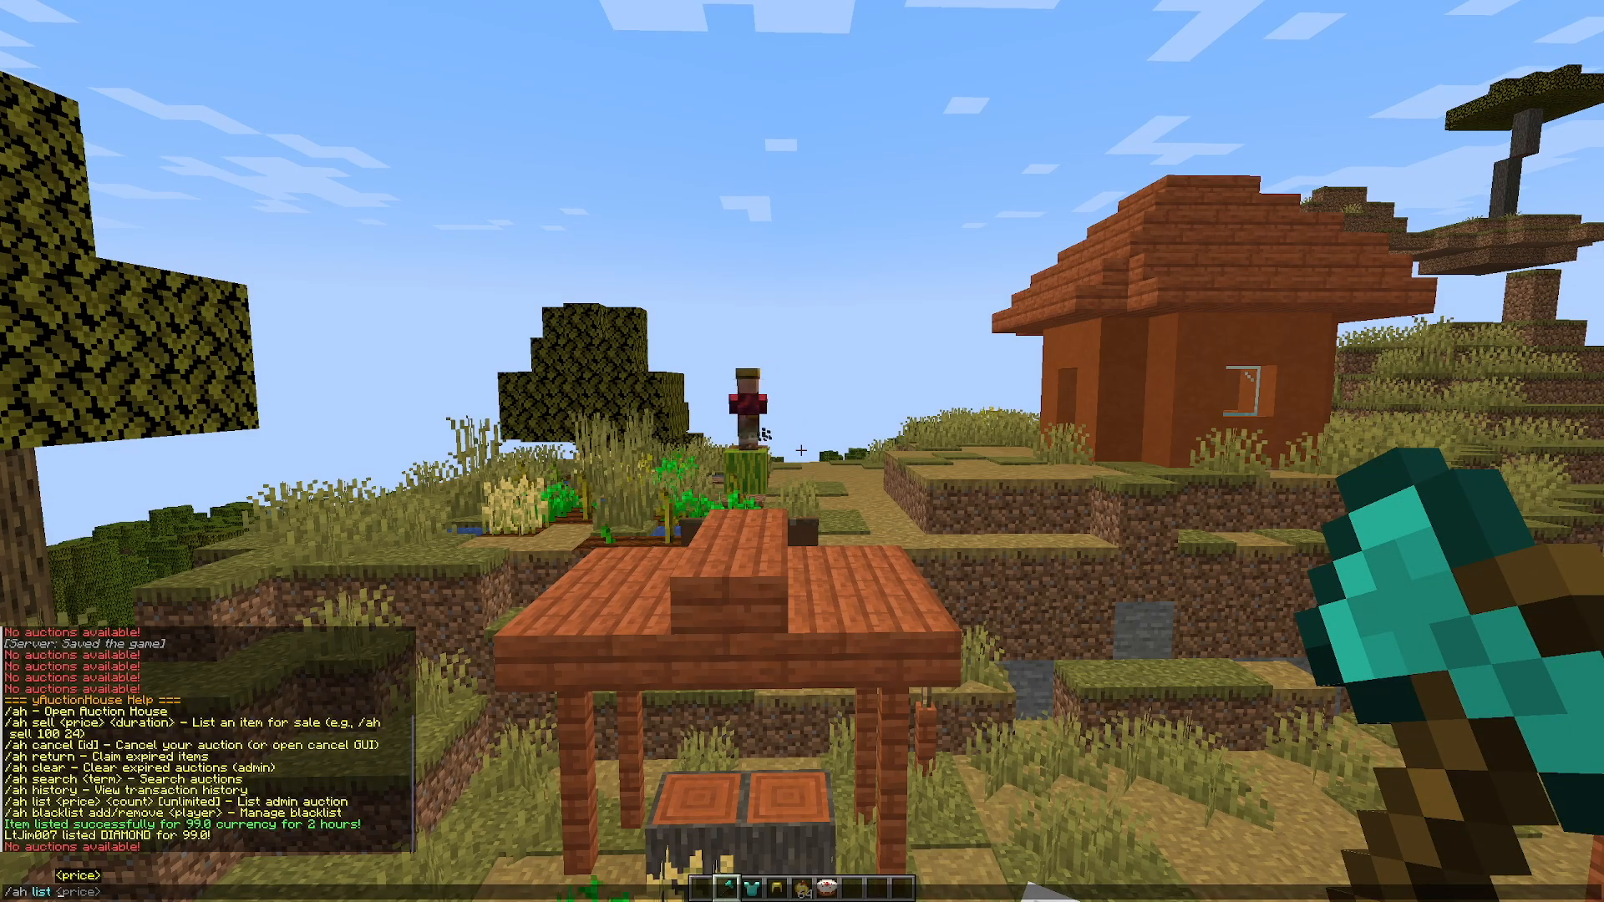
Step: List the diamond axes at 250 currency and search auctions matching 'diamond'
type("250")
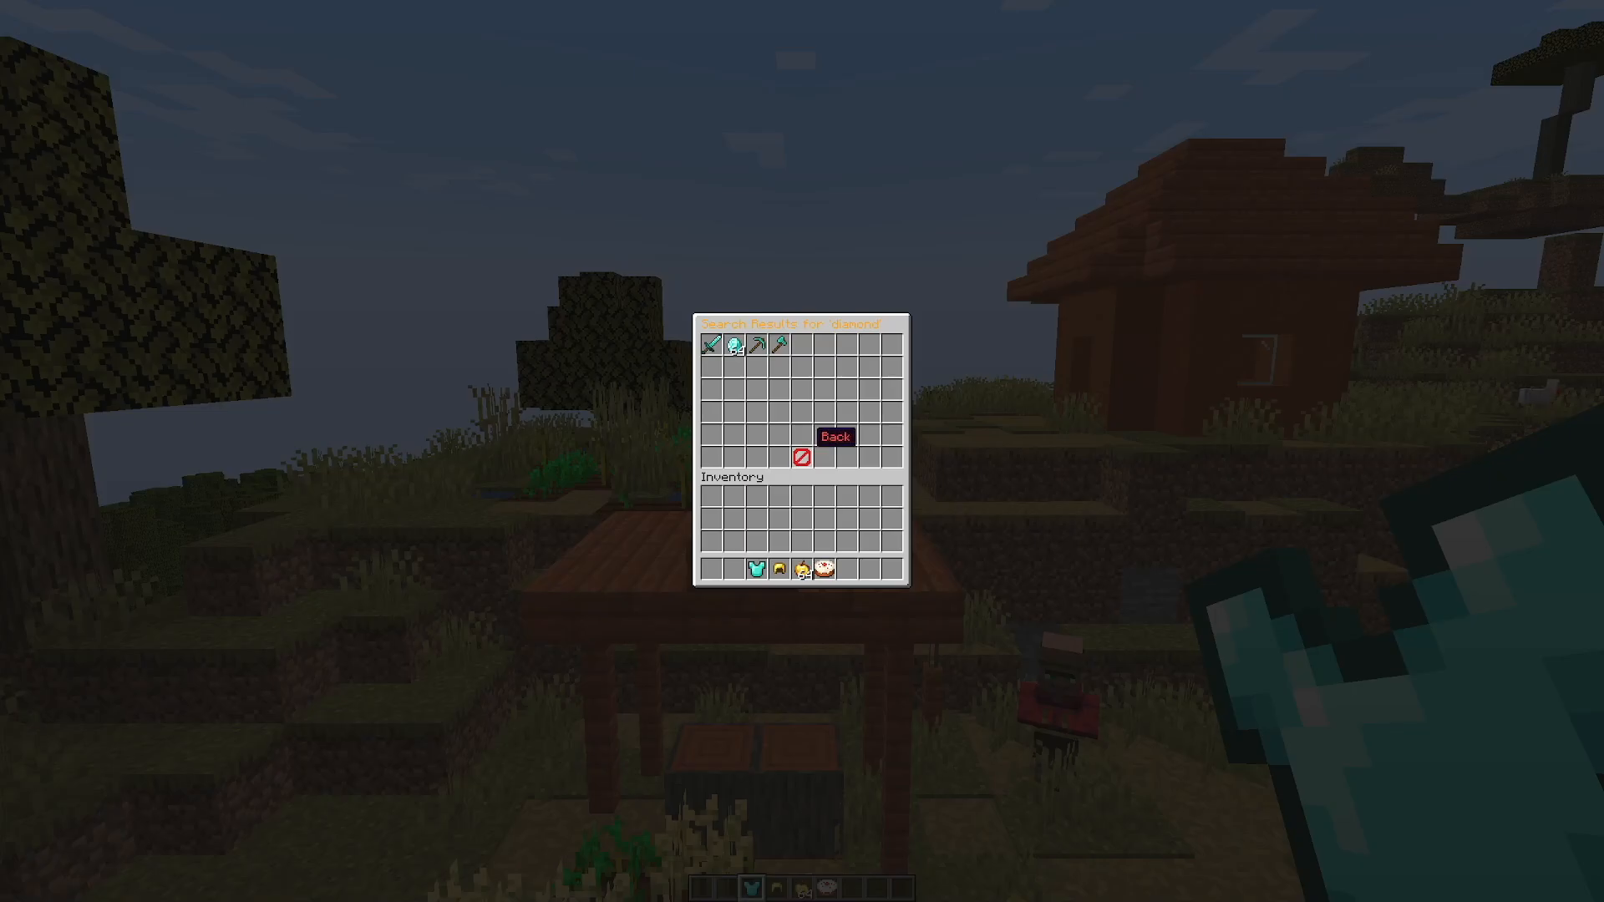
mouse_move(779, 344)
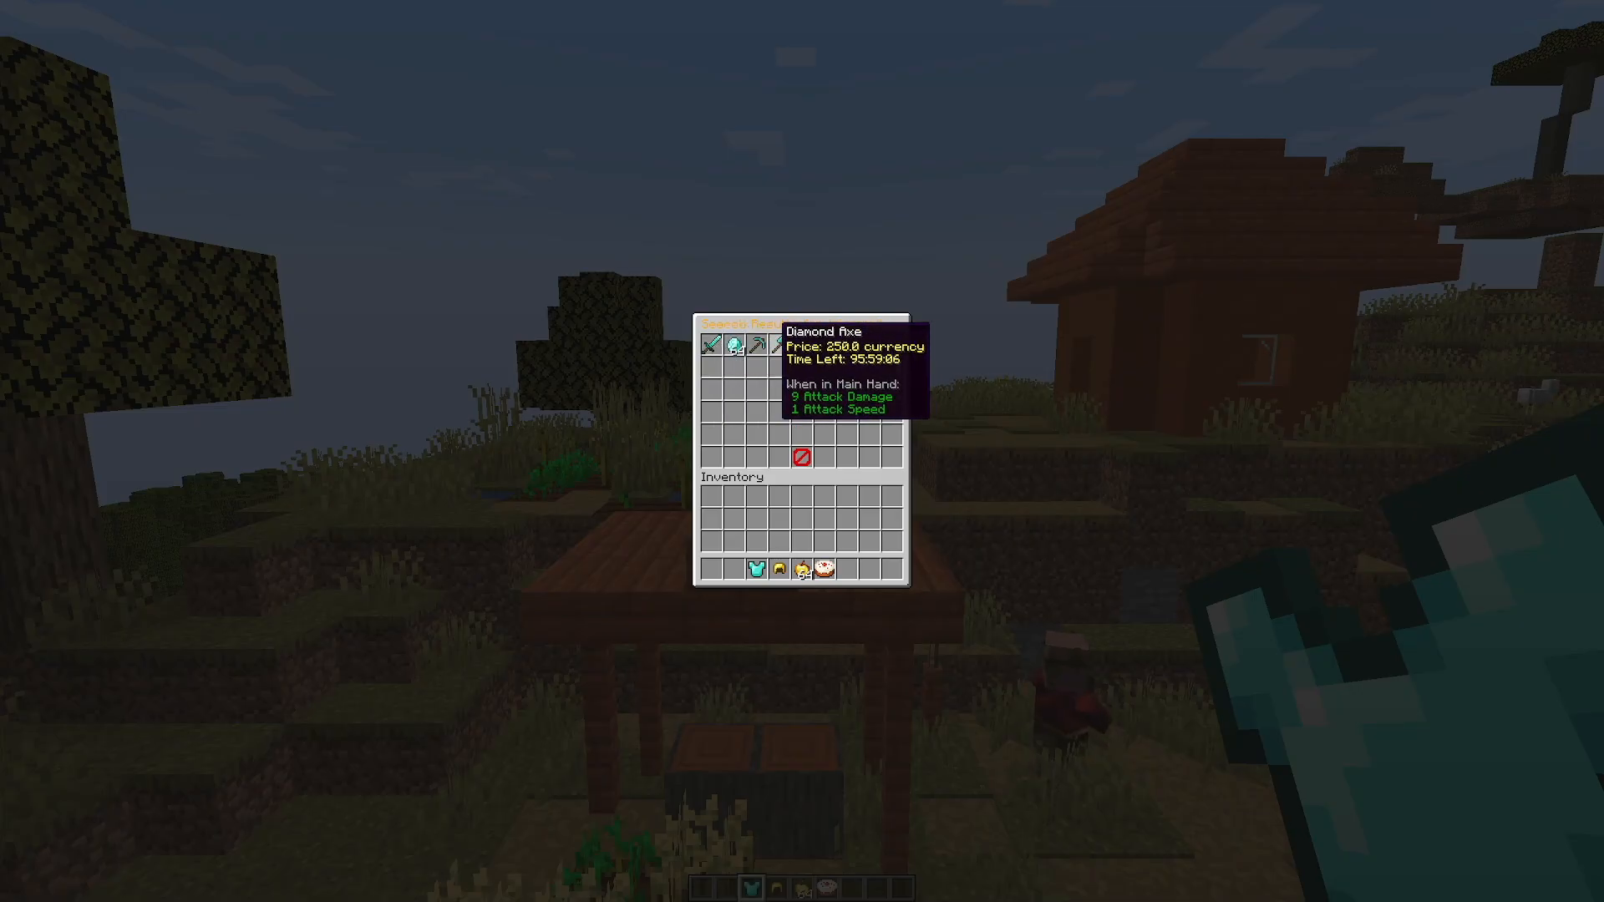
key("Escape")
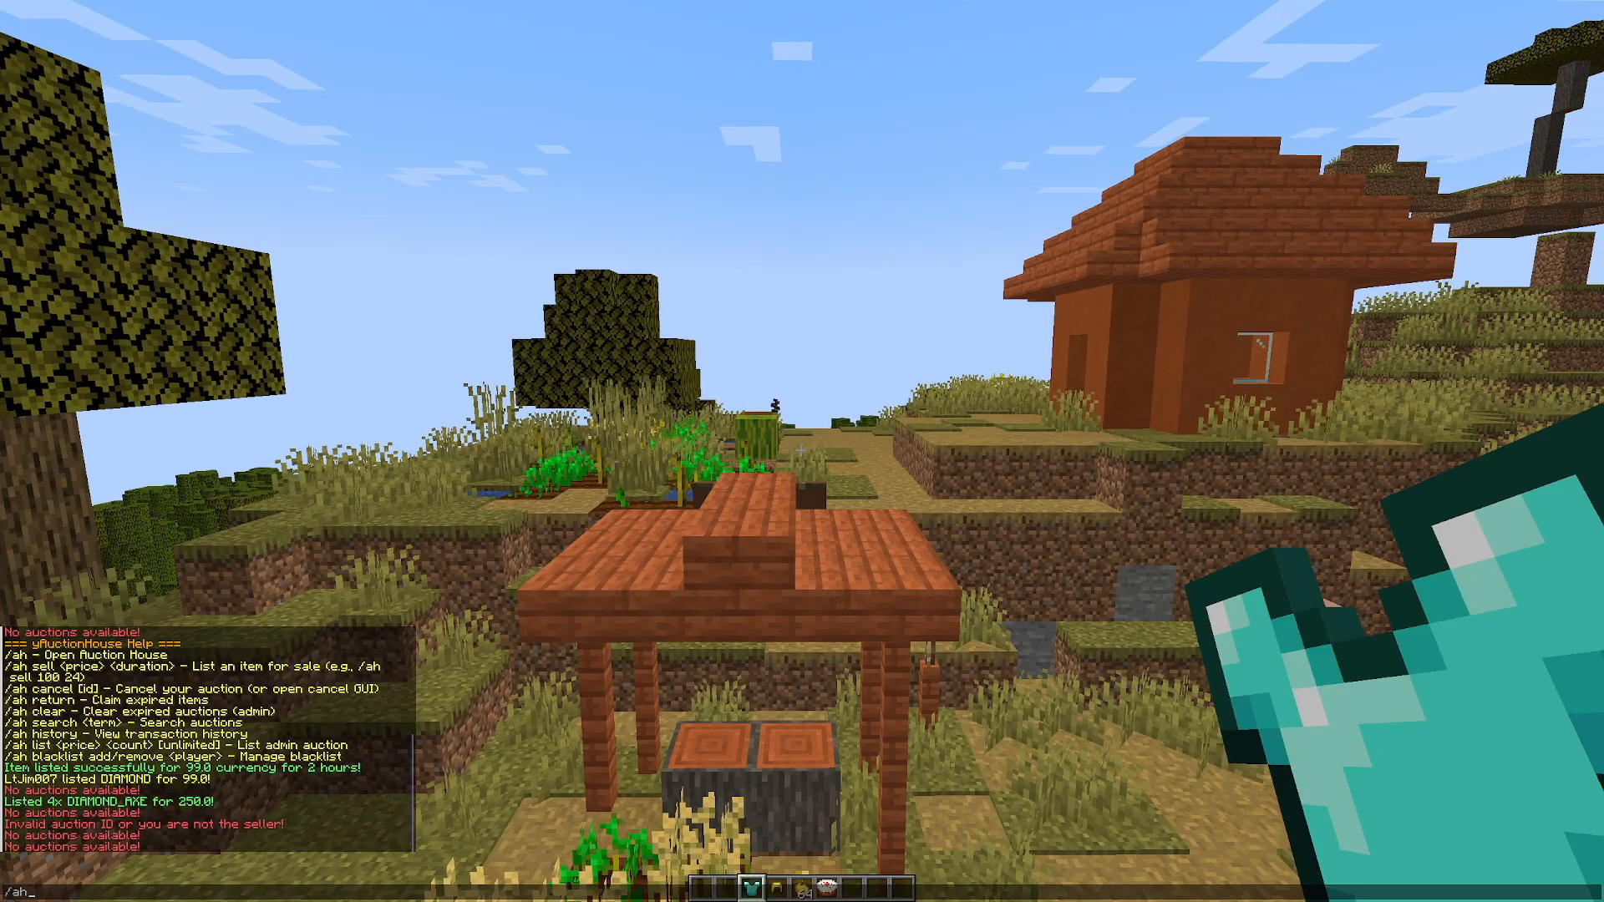
type("return")
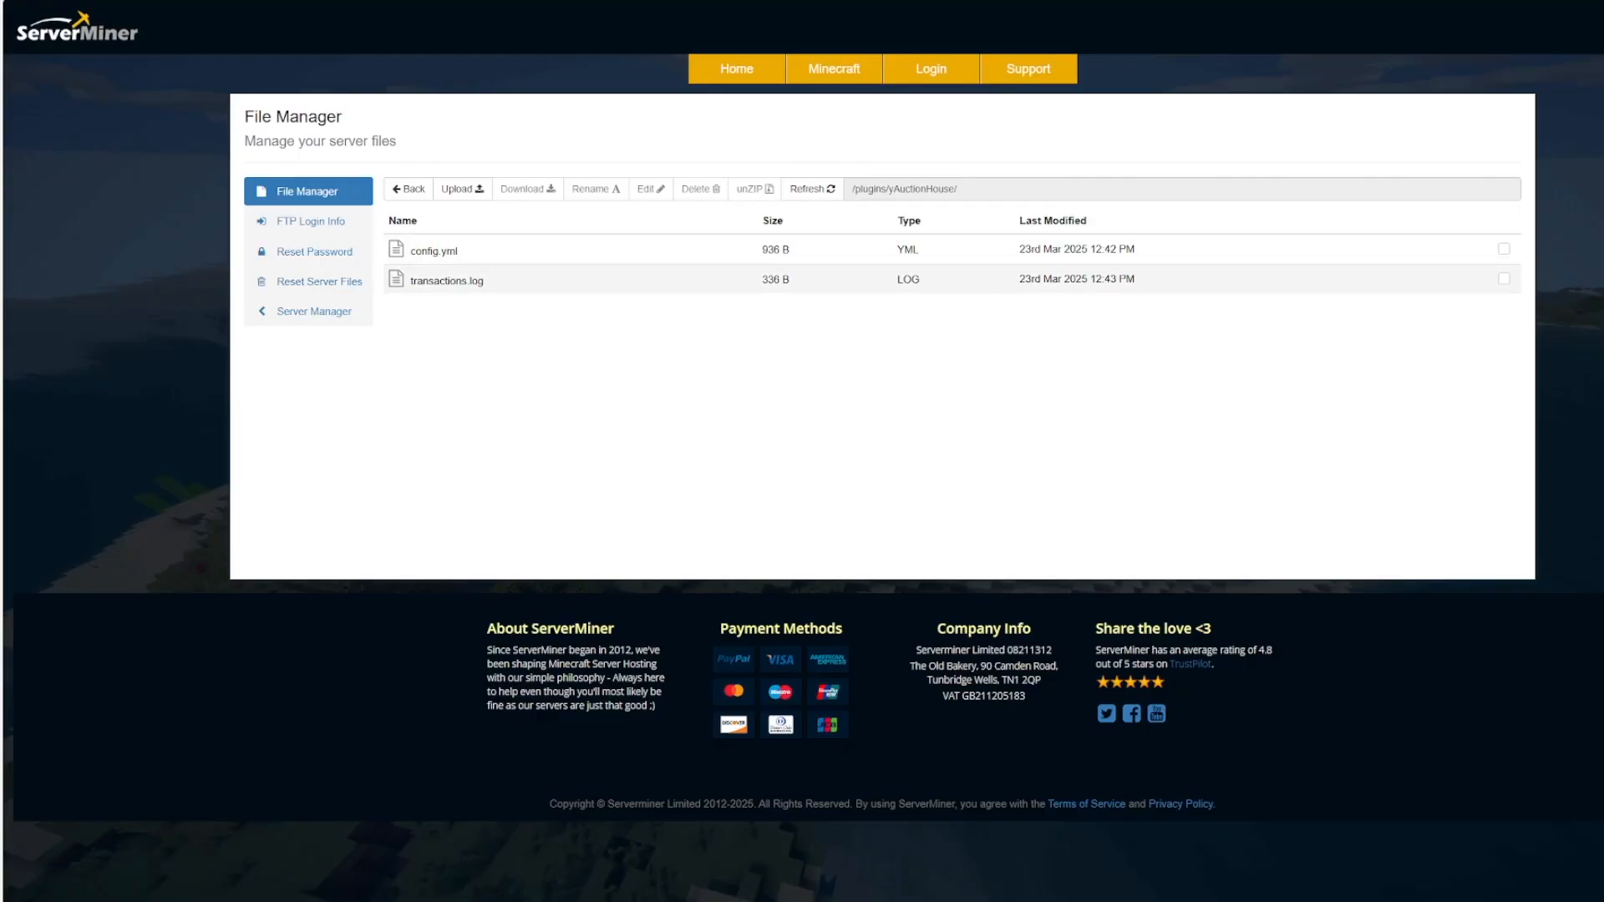
Step: View transactions.log with the recorded diamond listings, then return to the plugin folder
left_click(446, 281)
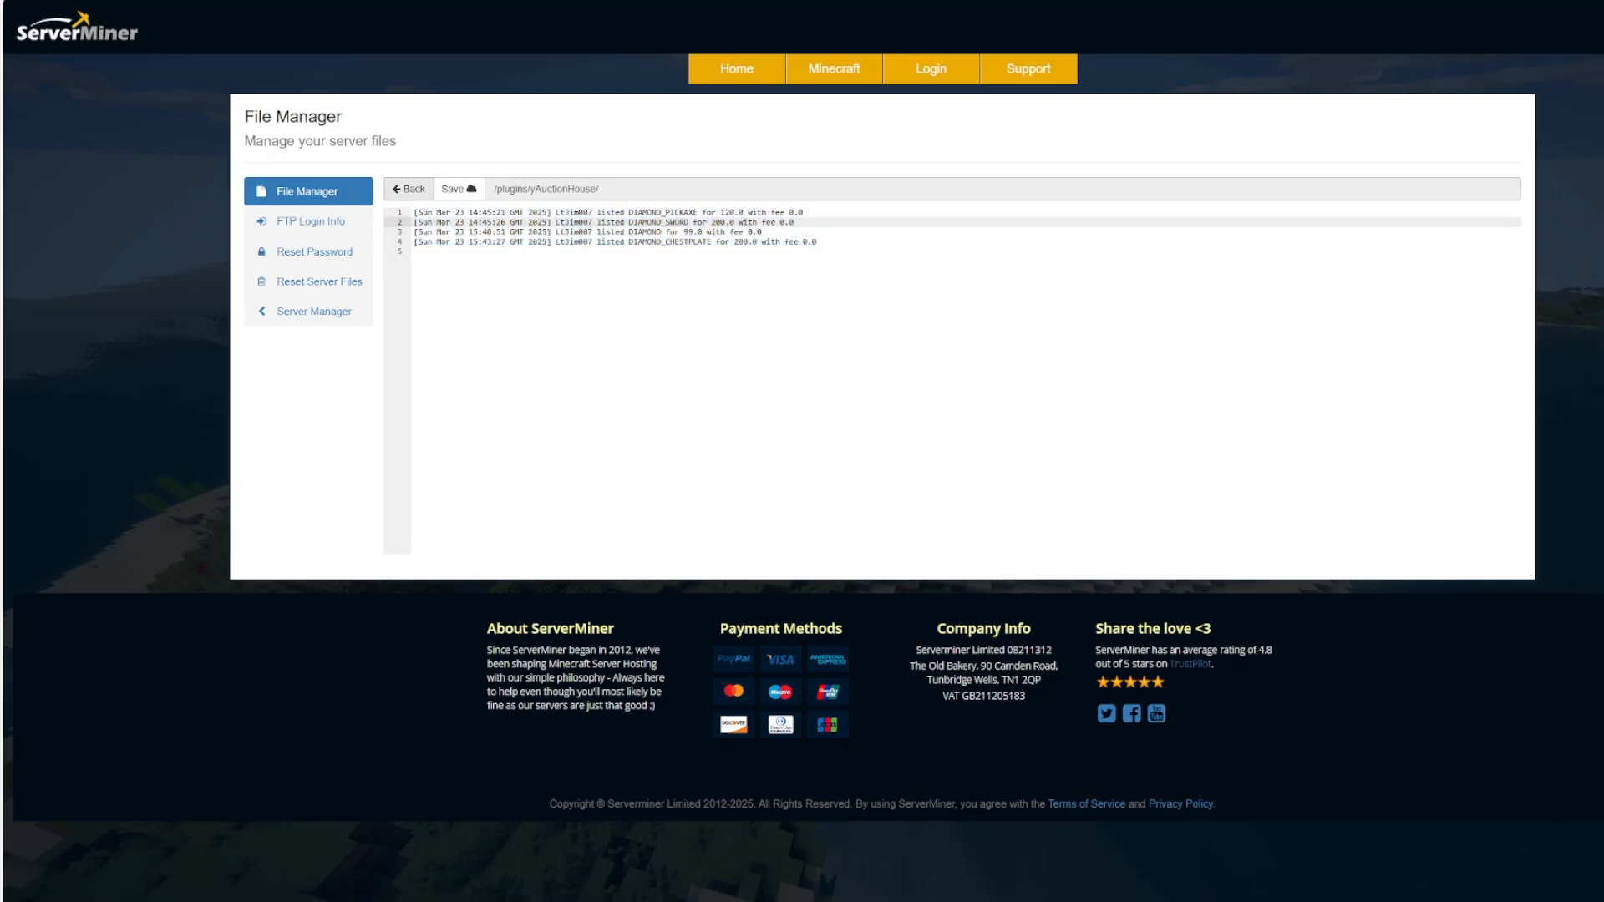
left_click(458, 187)
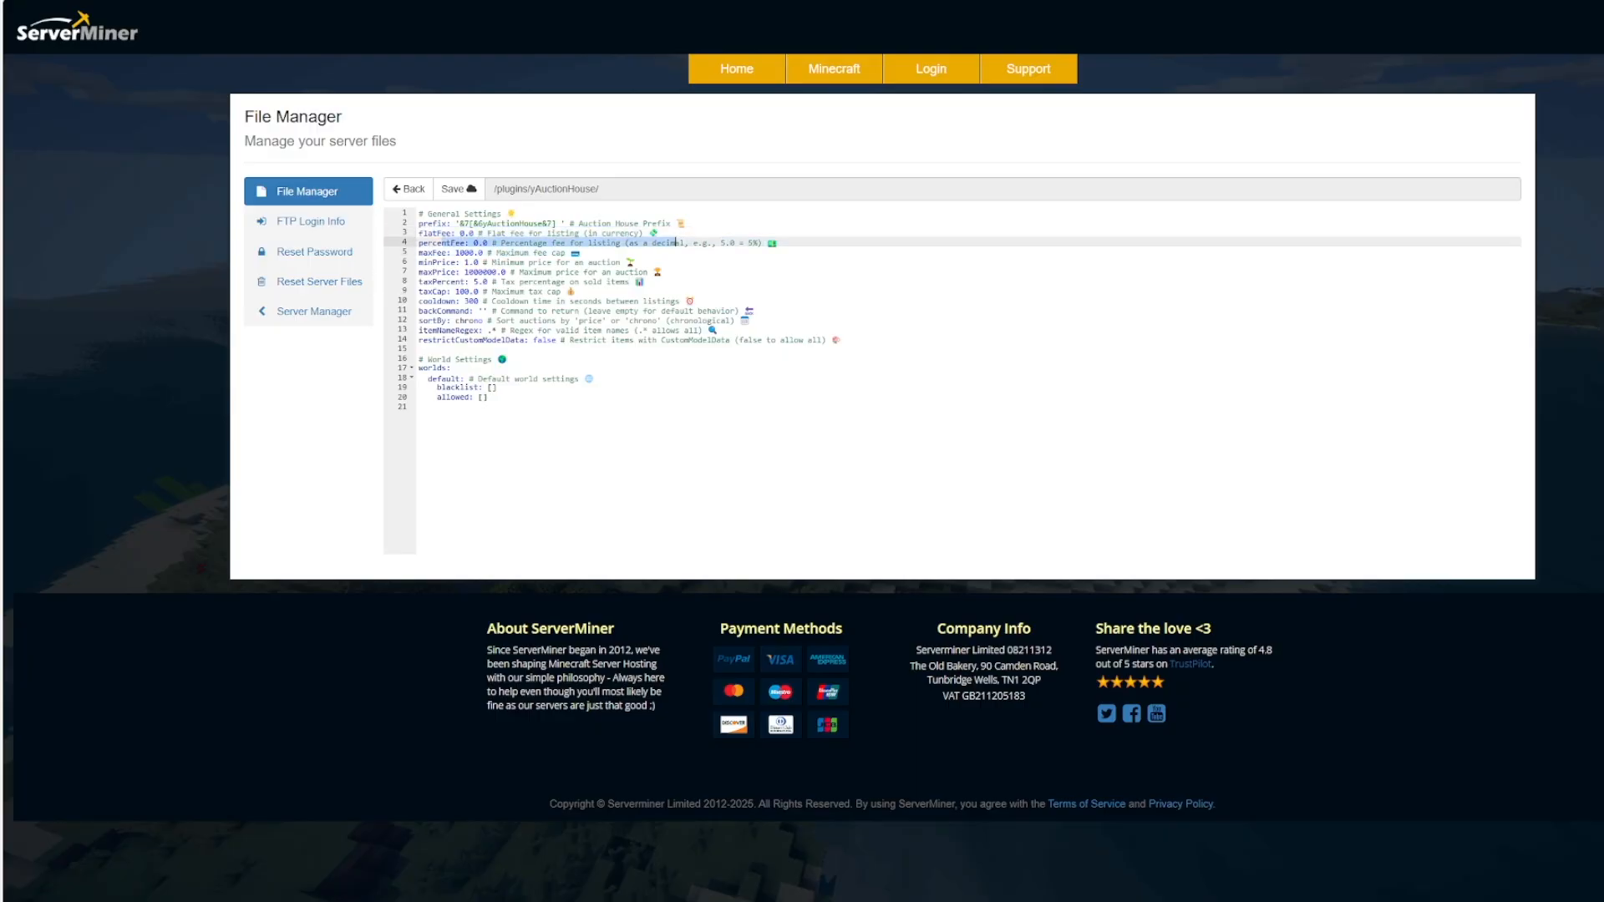
Step: Highlight the percentFee and listing cooldown lines in config.yml
left_click(478, 260)
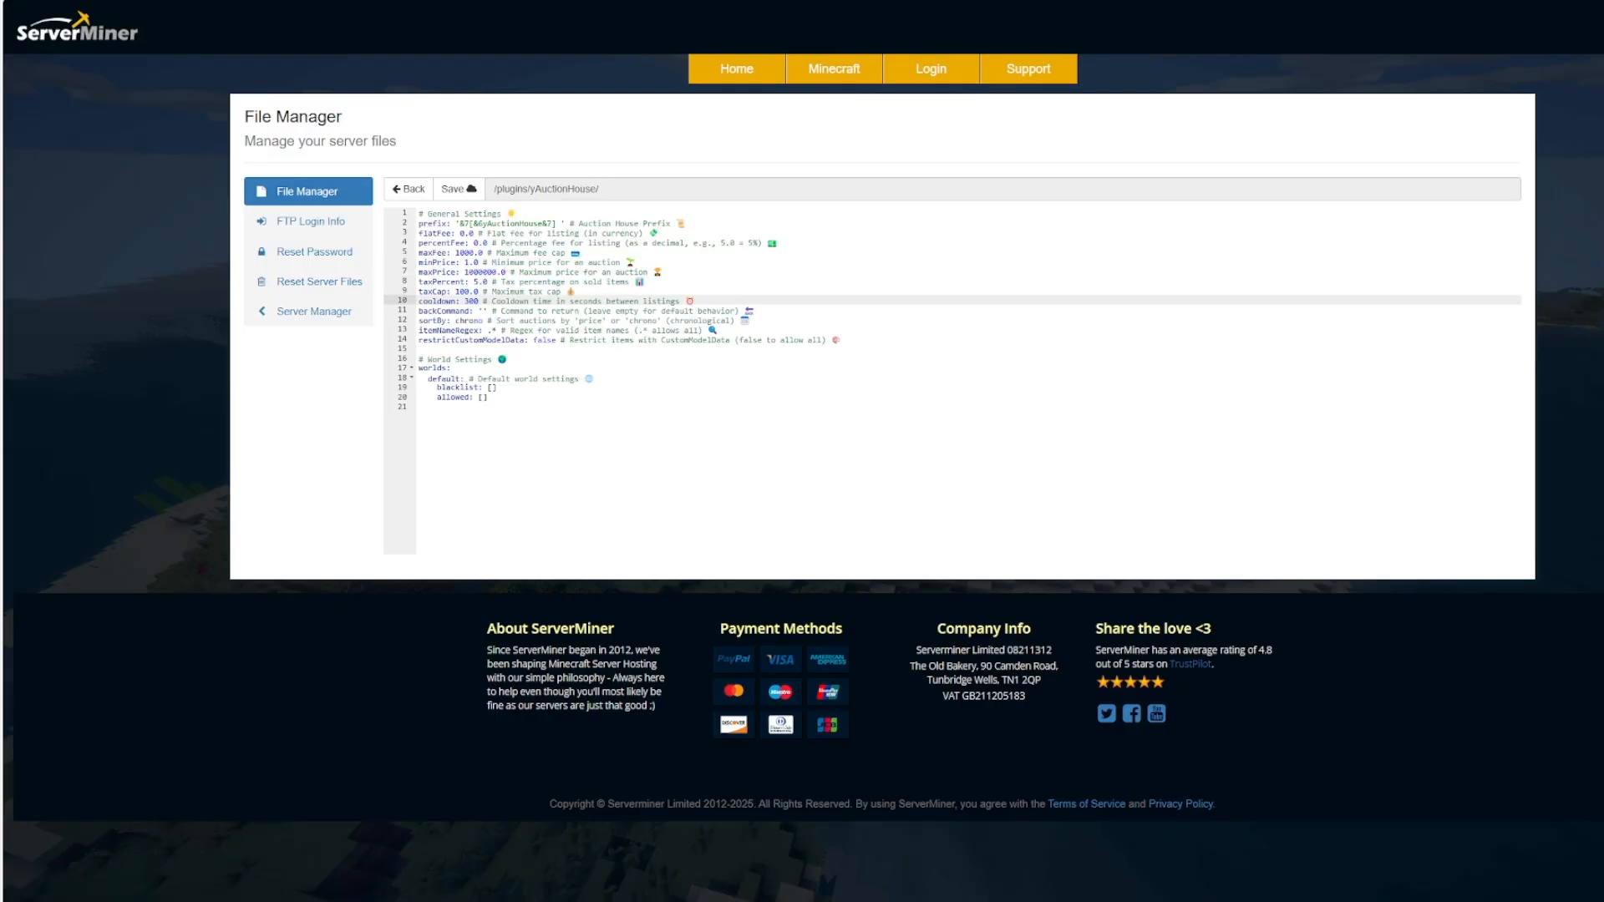
double_click(474, 301)
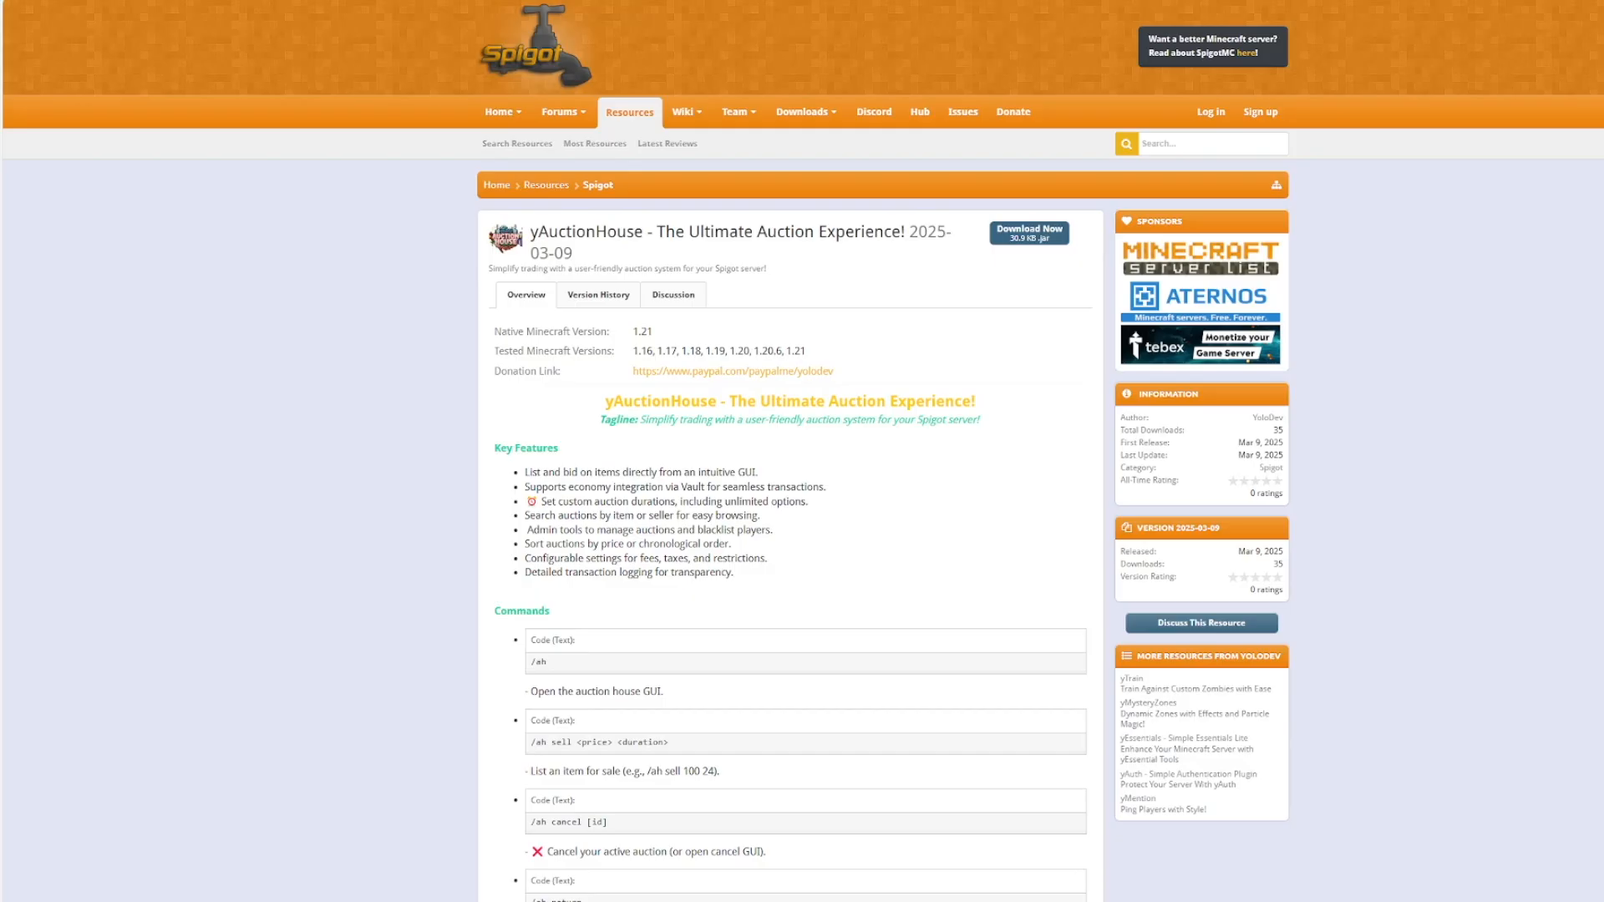
Step: Scroll the yAuctionHouse SpigotMC page down to its commands, permissions and Vault dependency
scroll("down", 3)
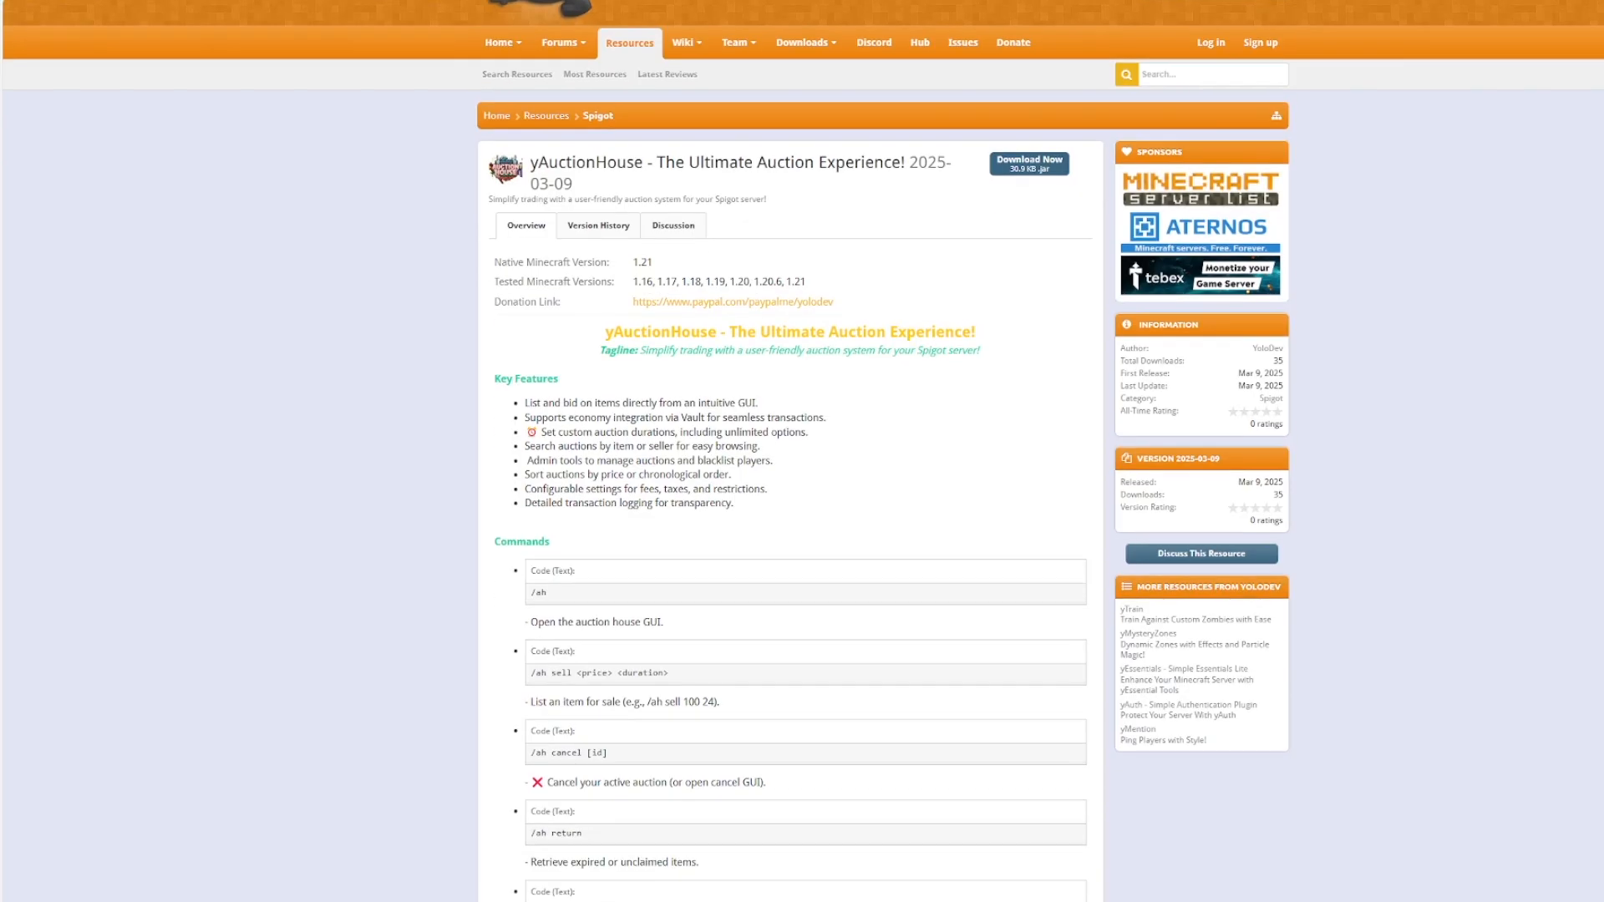
scroll("down", 3)
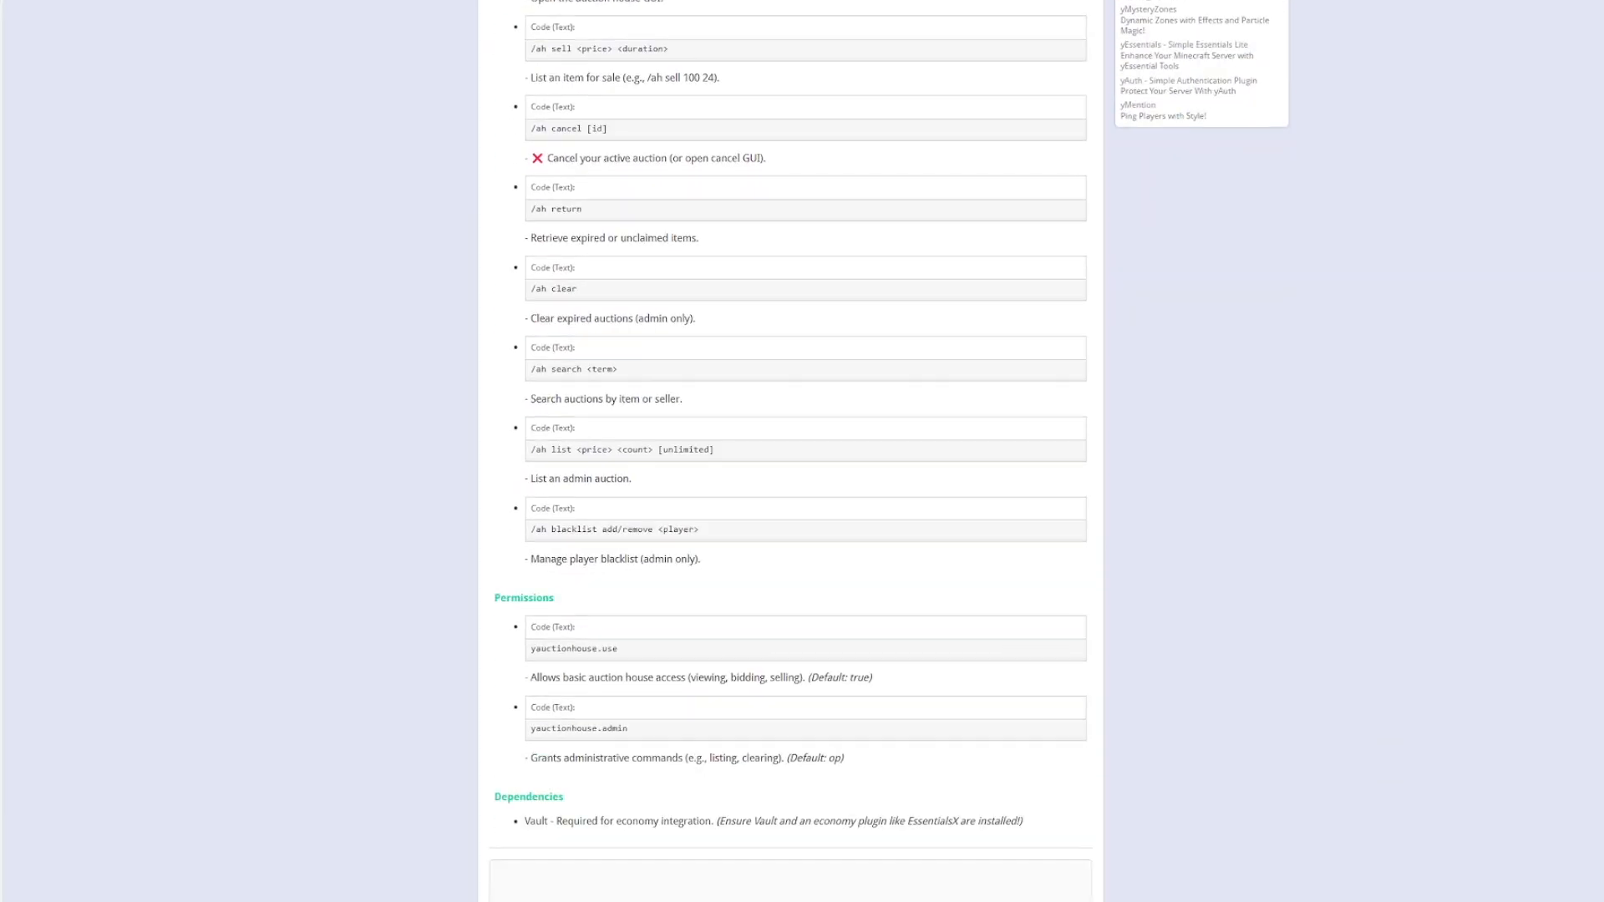
scroll("down", 3)
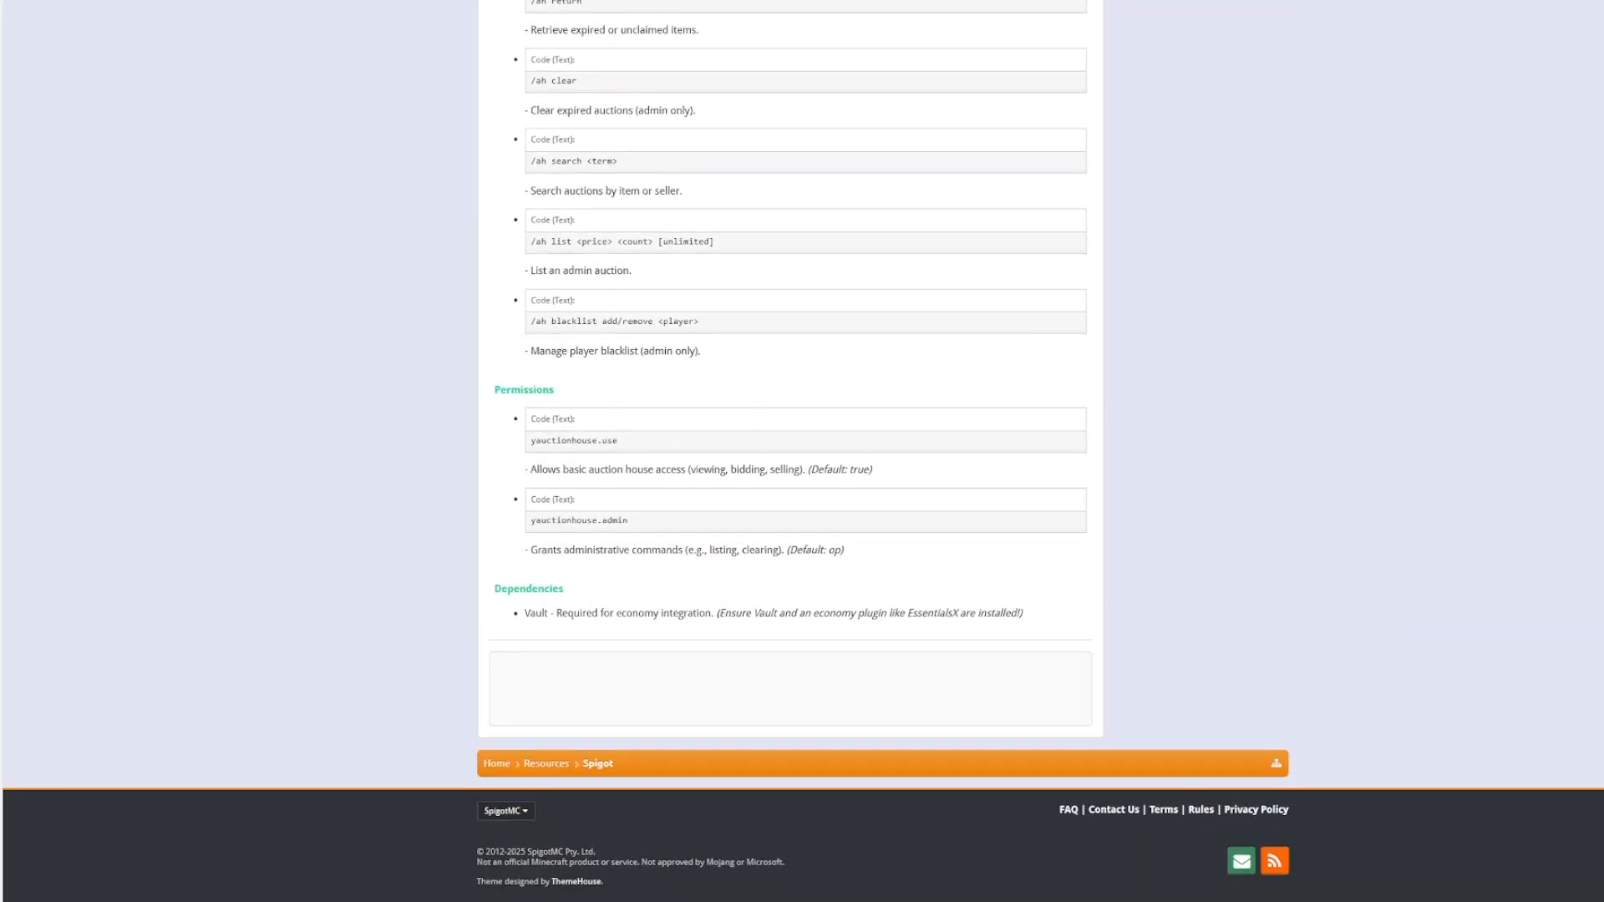